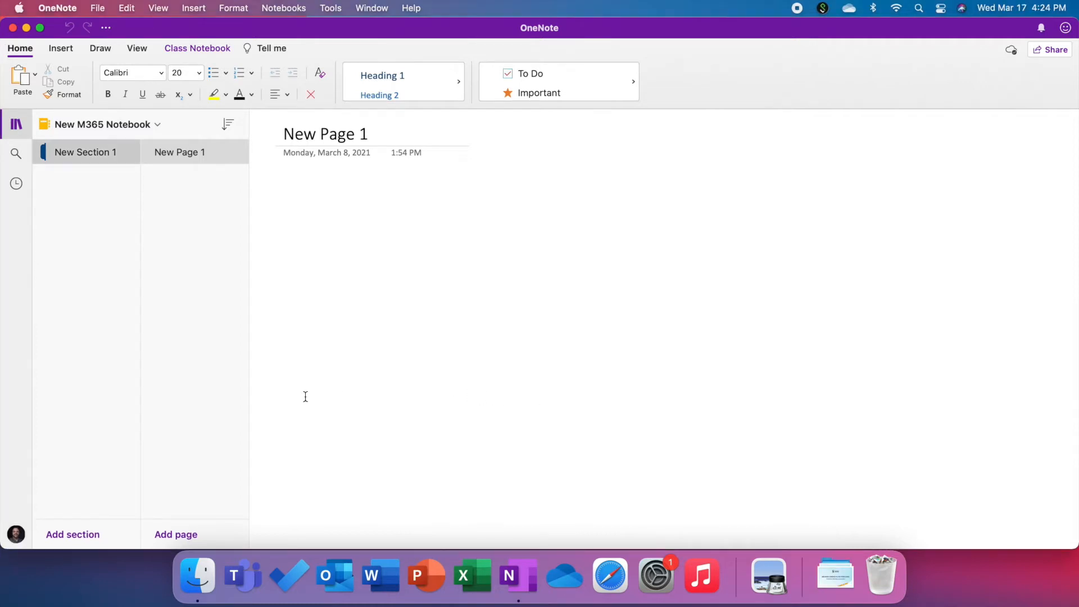
mouse_move(68, 496)
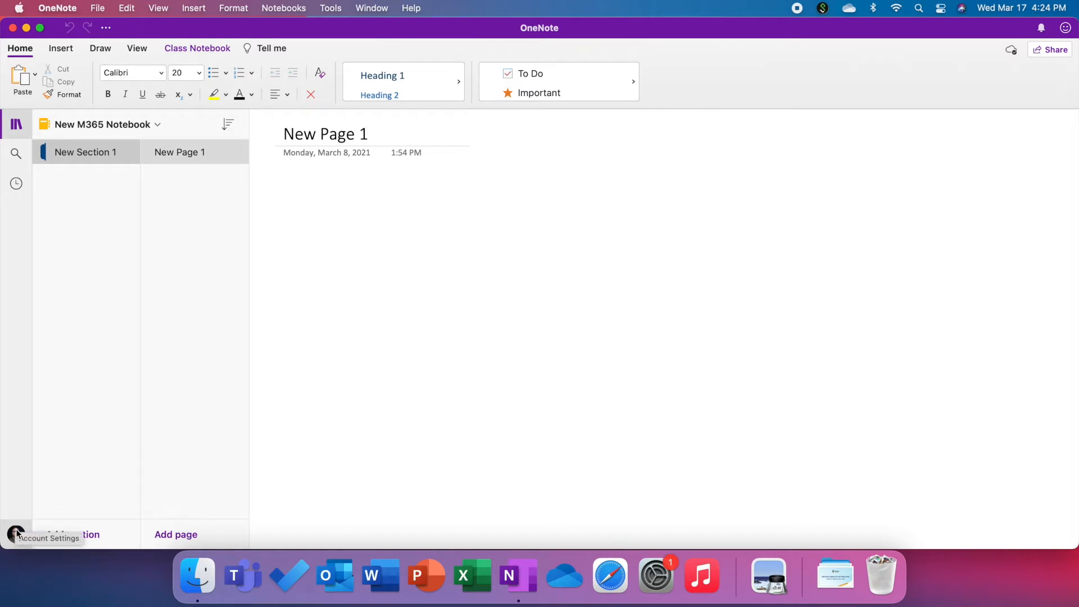
- Open Account Settings from the profile picture to view the connected OneDrive and SharePoint services
click(15, 535)
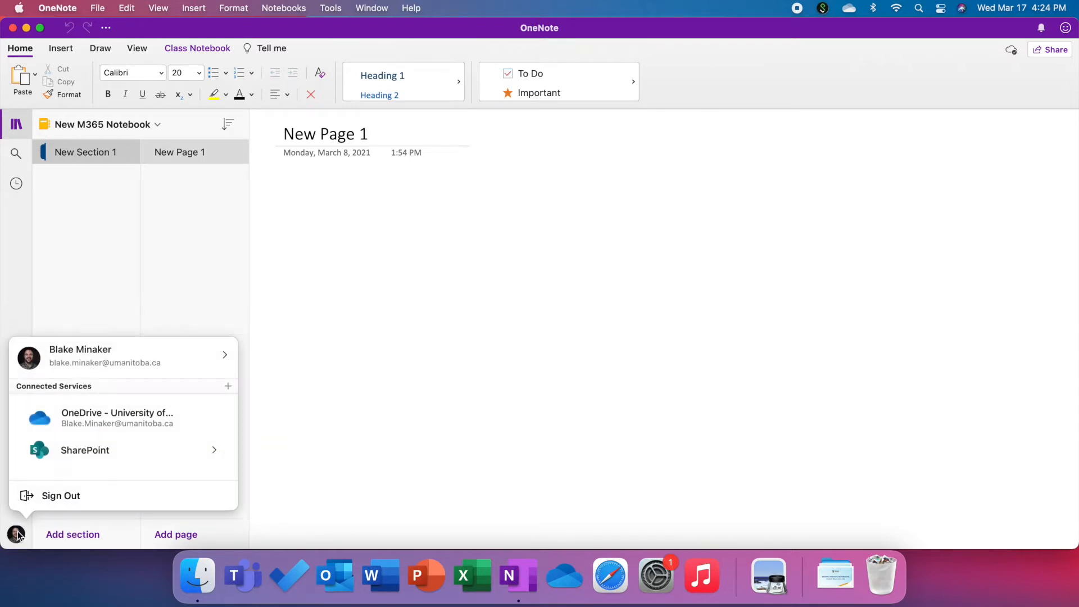
mouse_move(128, 398)
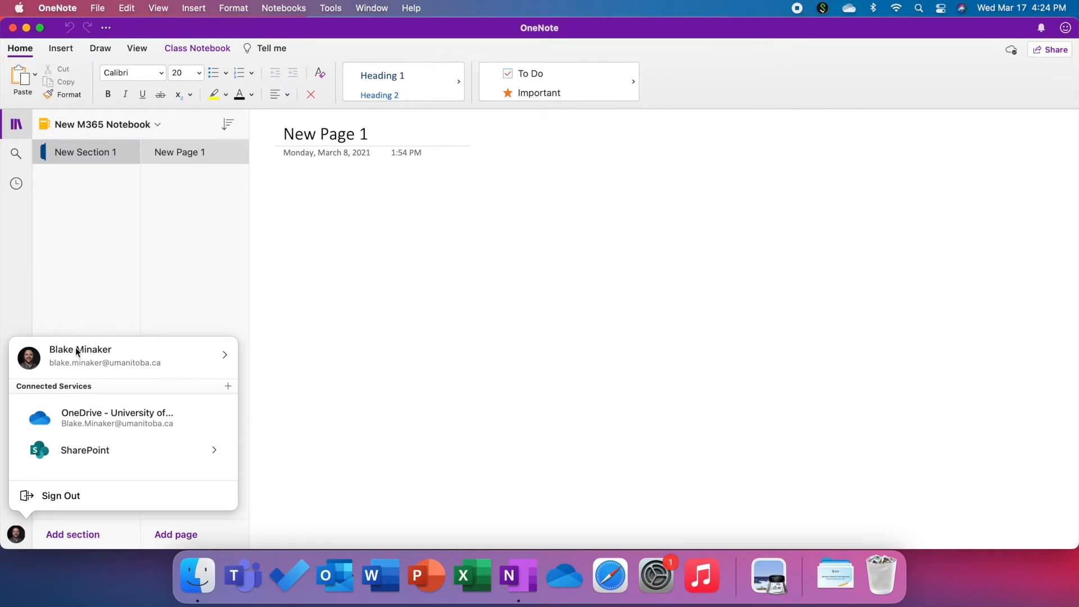
mouse_move(94, 372)
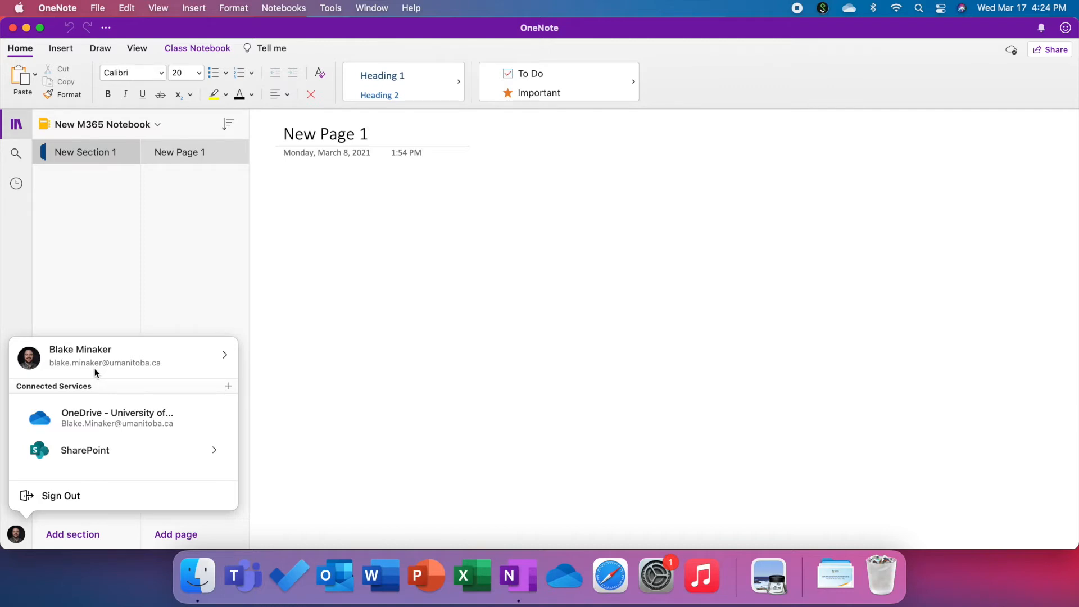
mouse_move(80, 392)
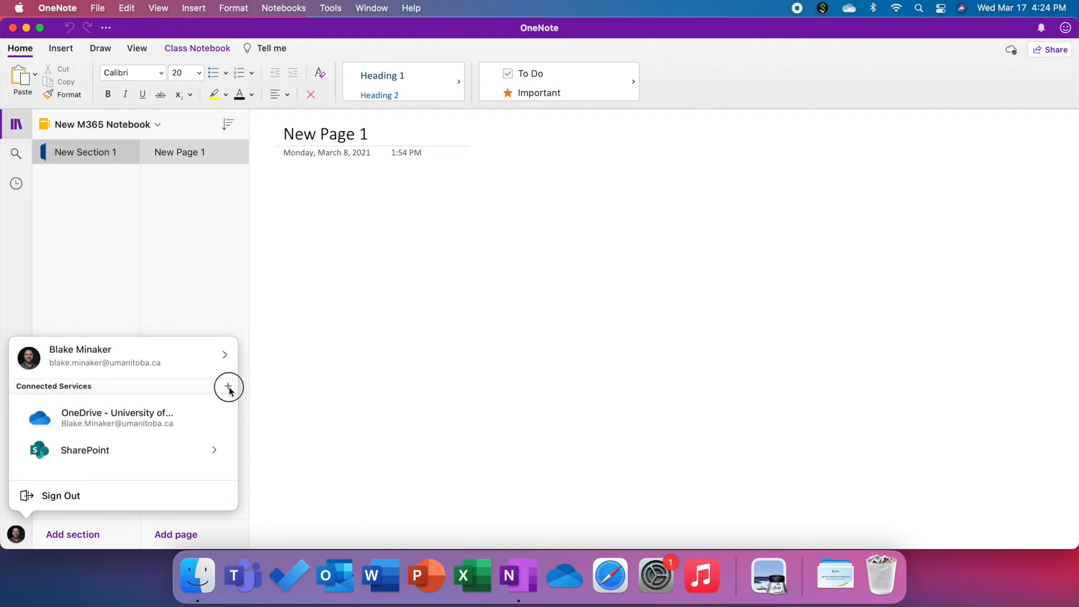
- Add a new connected service and choose OneDrive to reach the Microsoft sign-in prompt
click(229, 387)
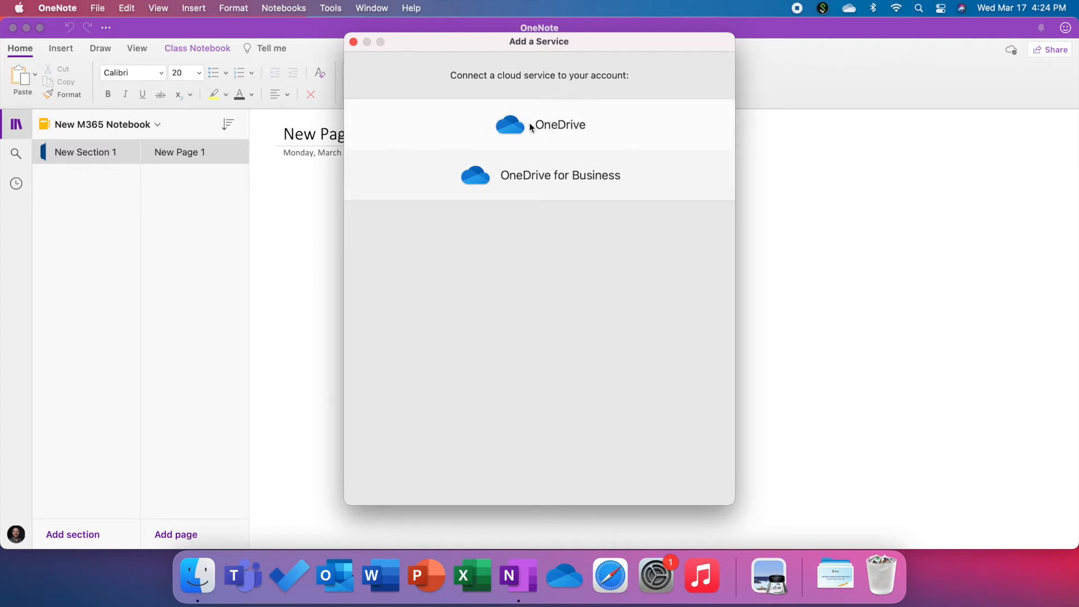
mouse_move(533, 125)
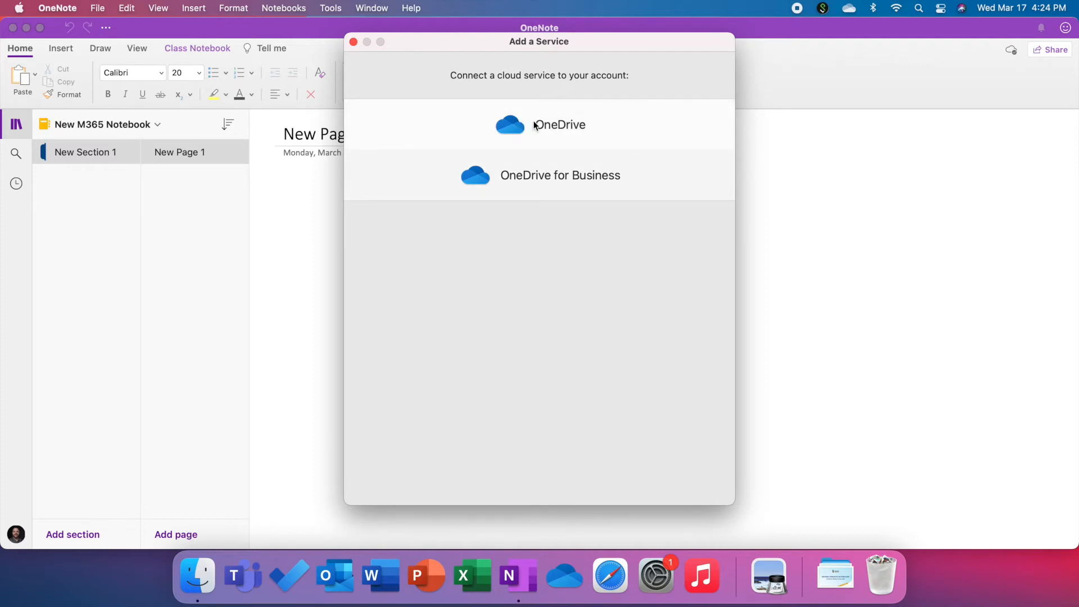
click(560, 125)
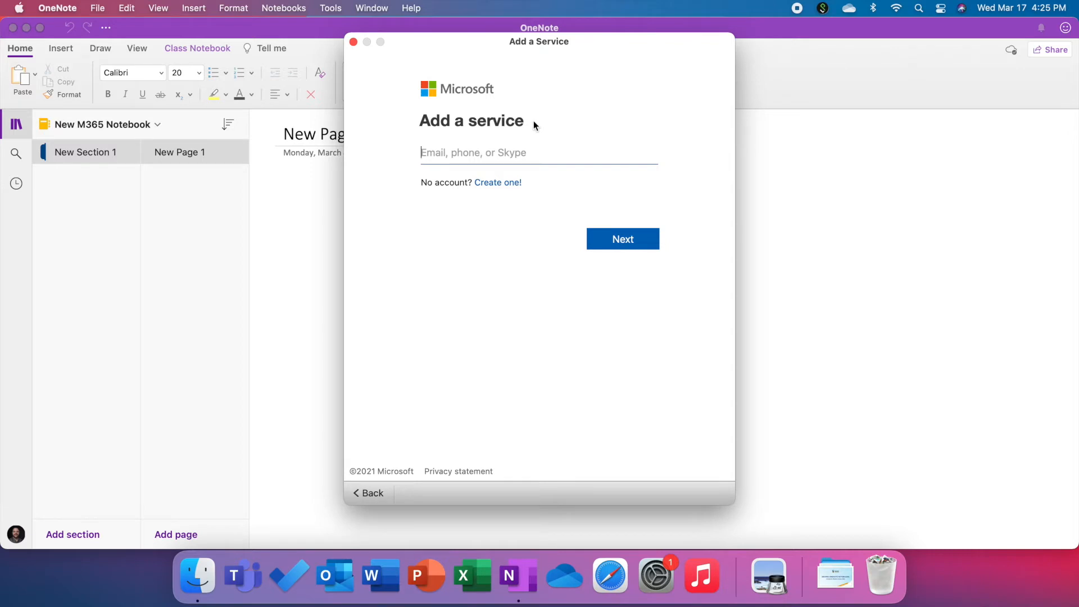
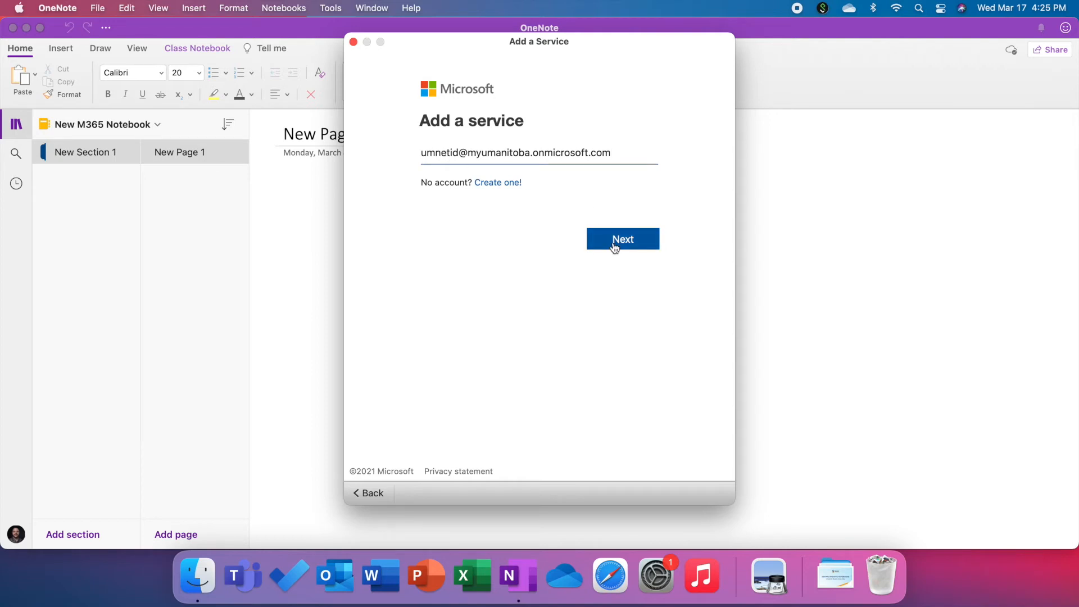
click(621, 239)
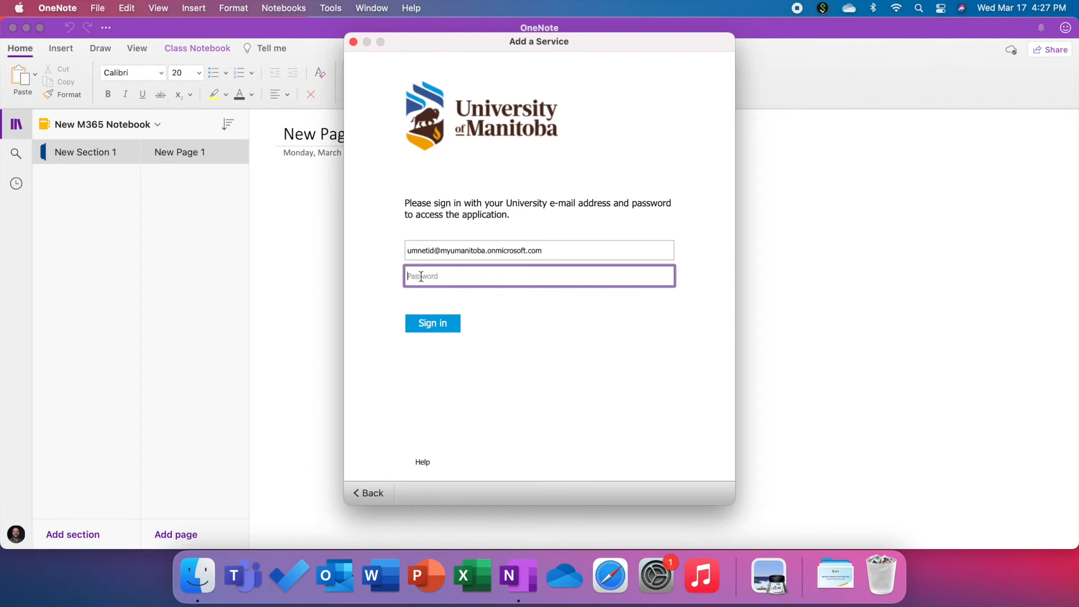
- Sign in to the University account with its password to finish adding the old OneDrive
text(password)
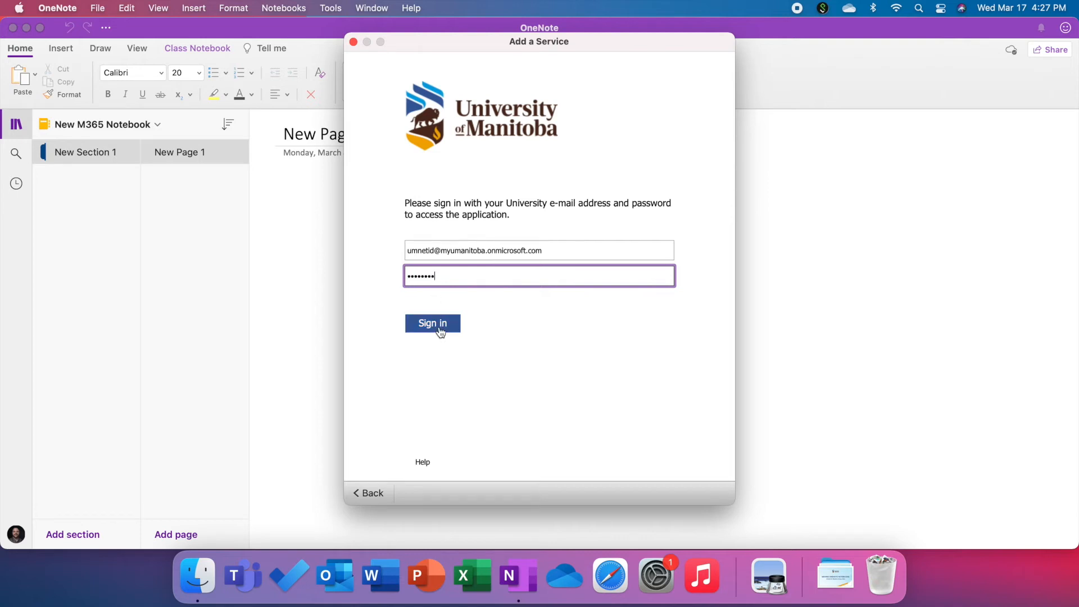
click(432, 324)
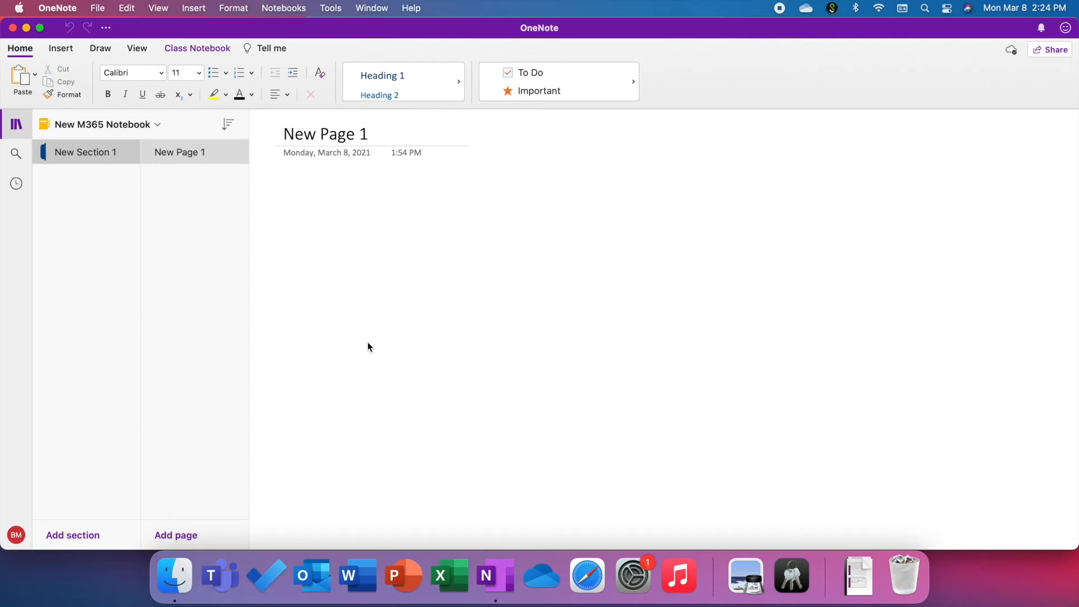
mouse_move(195, 301)
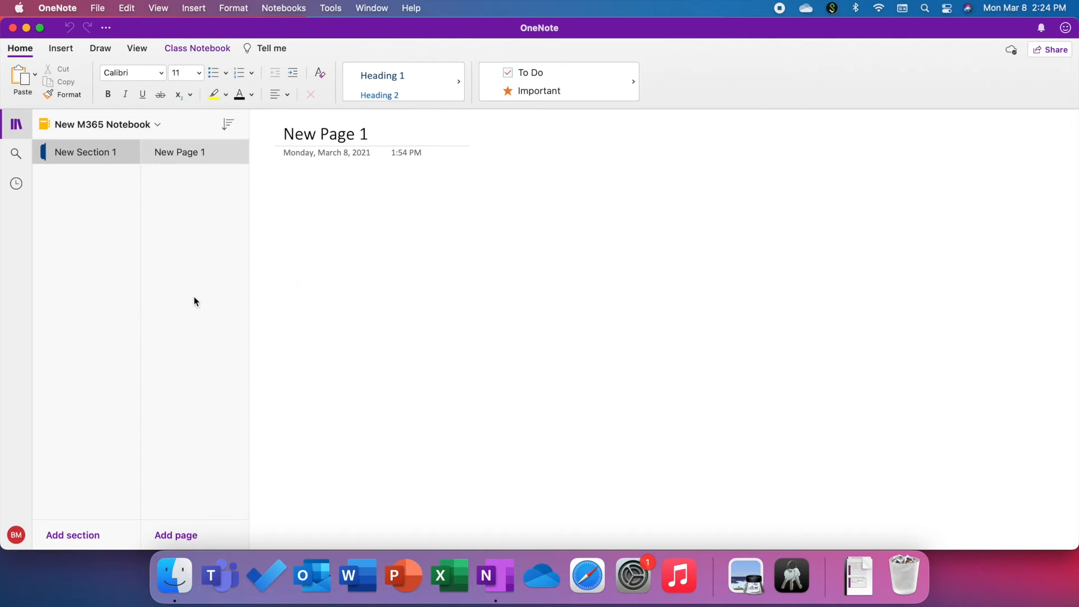
click(97, 7)
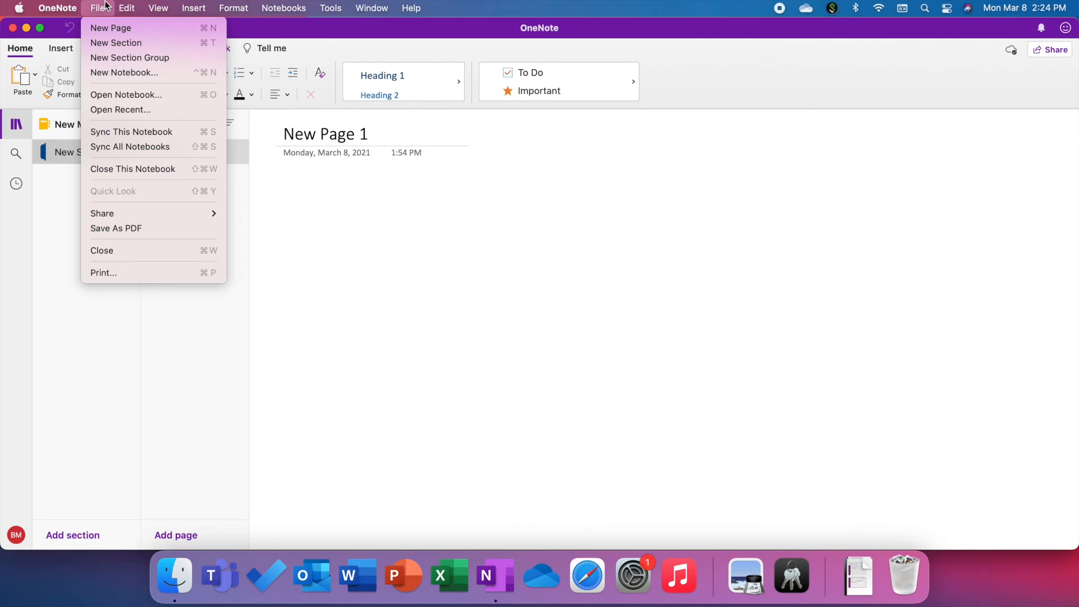
mouse_move(126, 94)
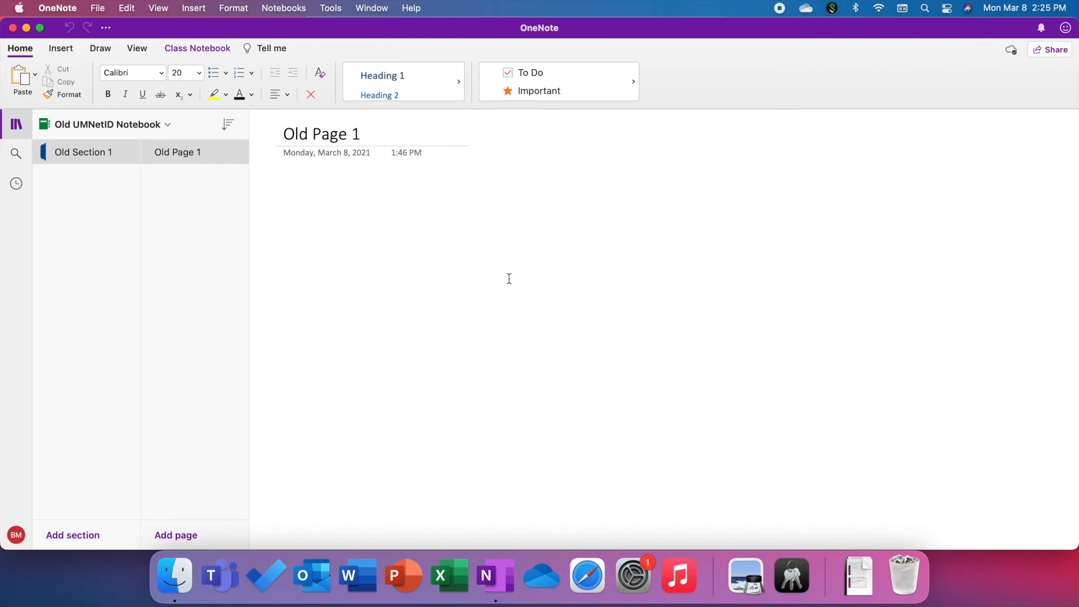
mouse_move(124, 199)
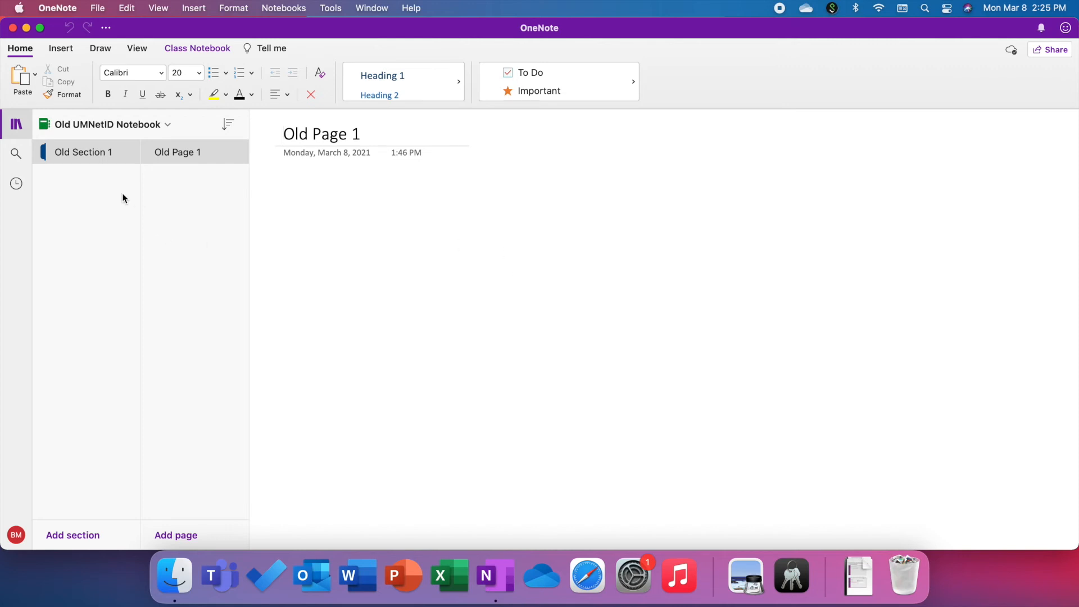
mouse_move(81, 155)
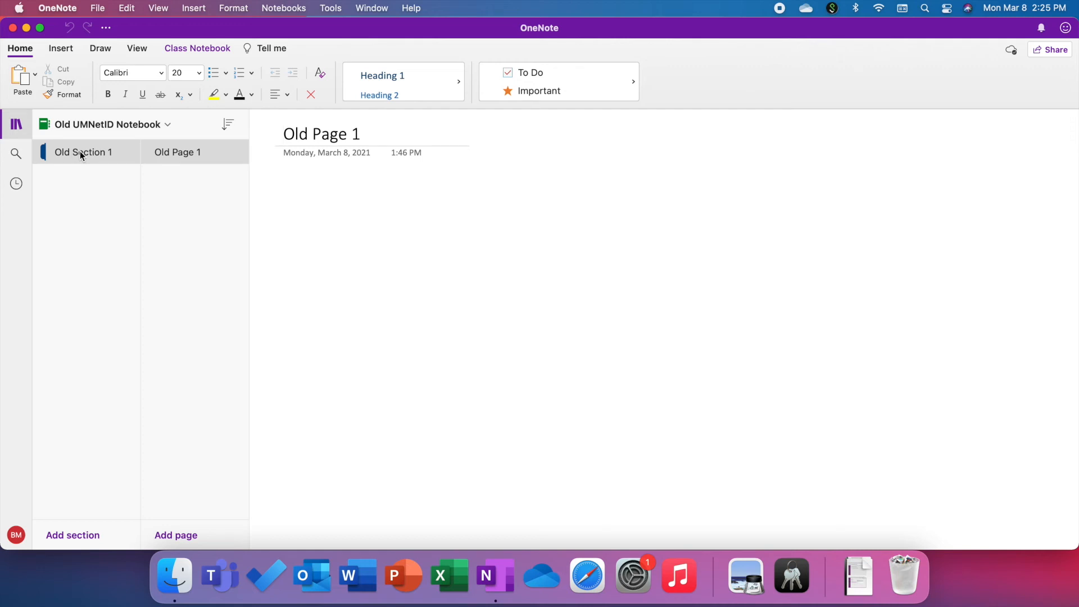
- Move Old Section 1 from the Old UMNetID Notebook into the New M365 Notebook
right_click(83, 152)
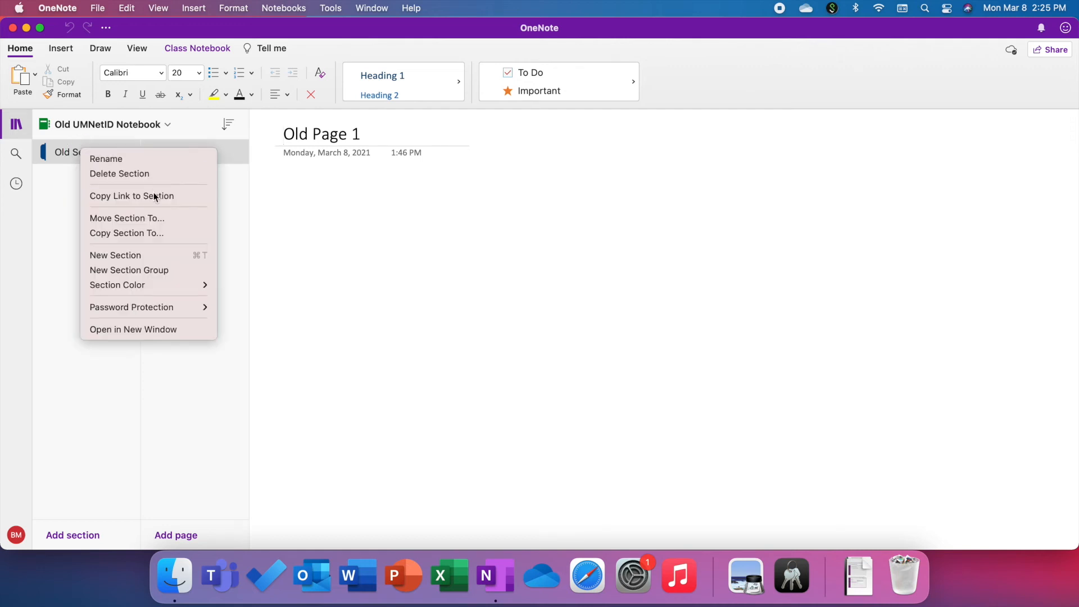
mouse_move(142, 218)
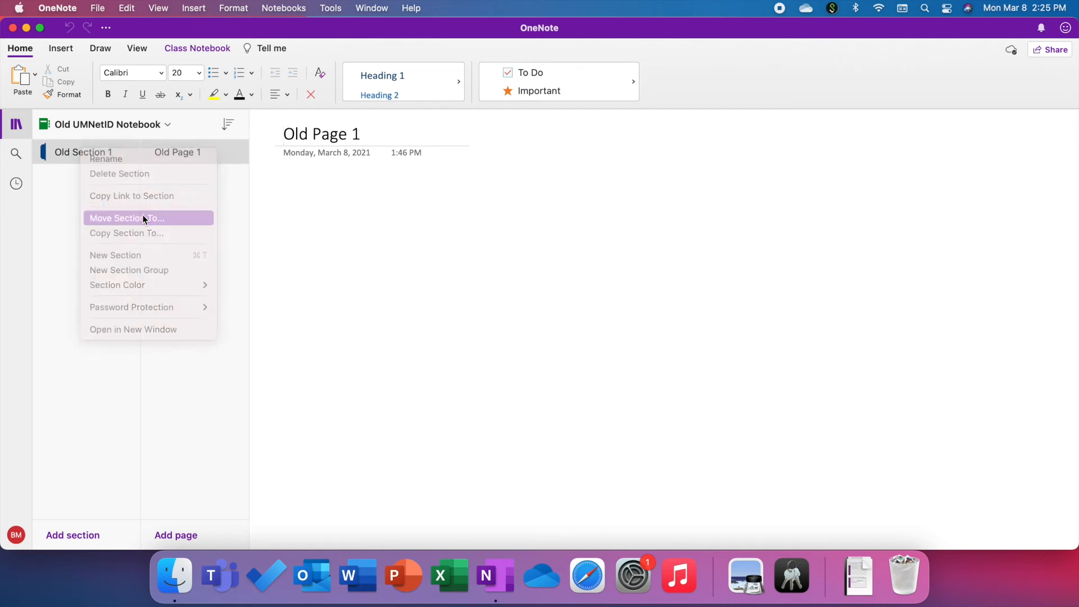
click(126, 217)
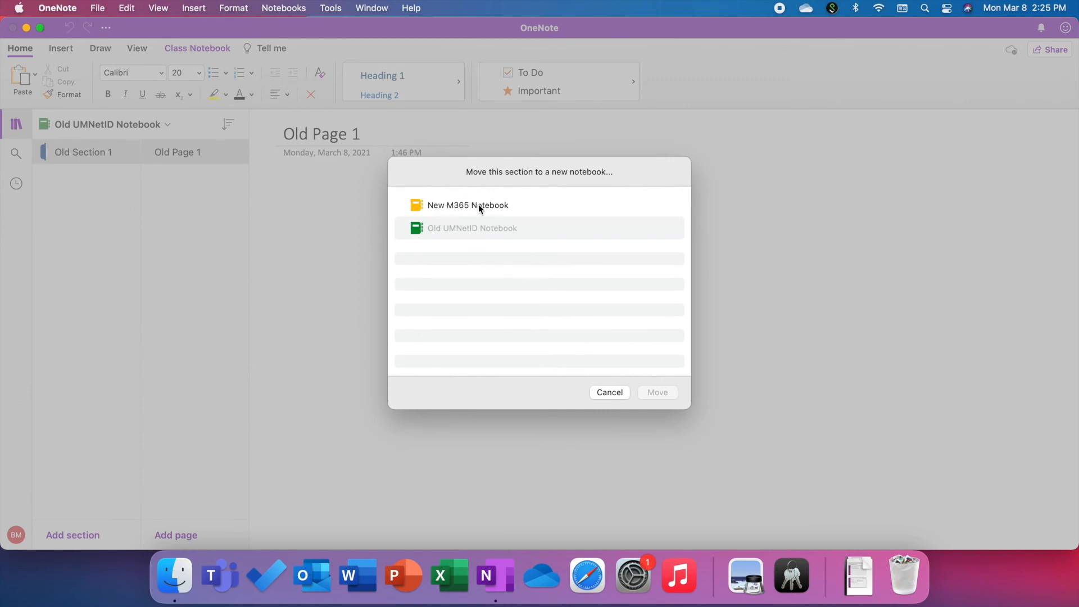
click(467, 205)
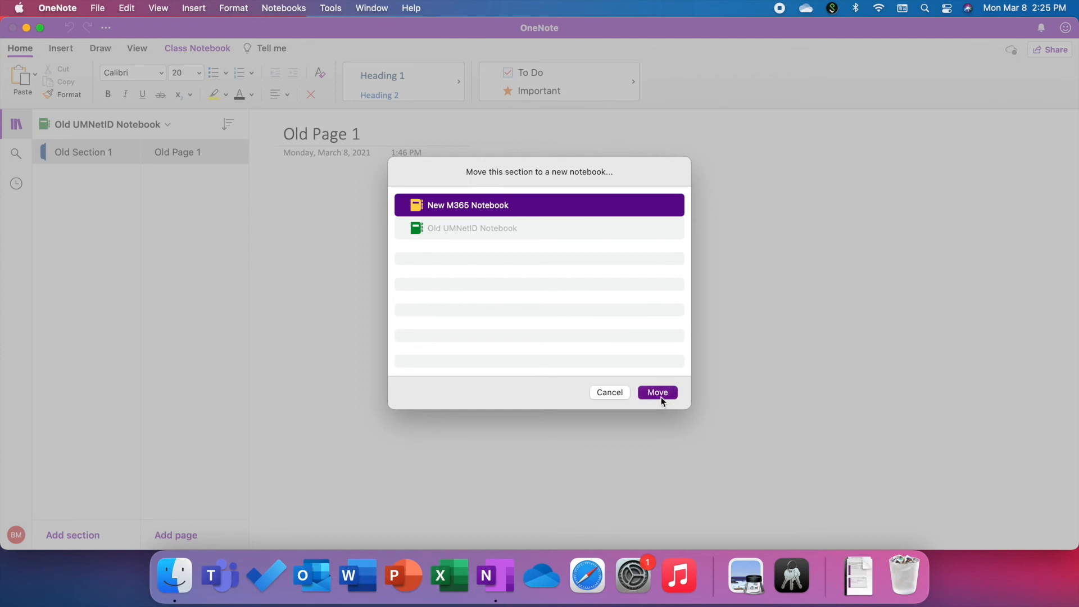
click(656, 393)
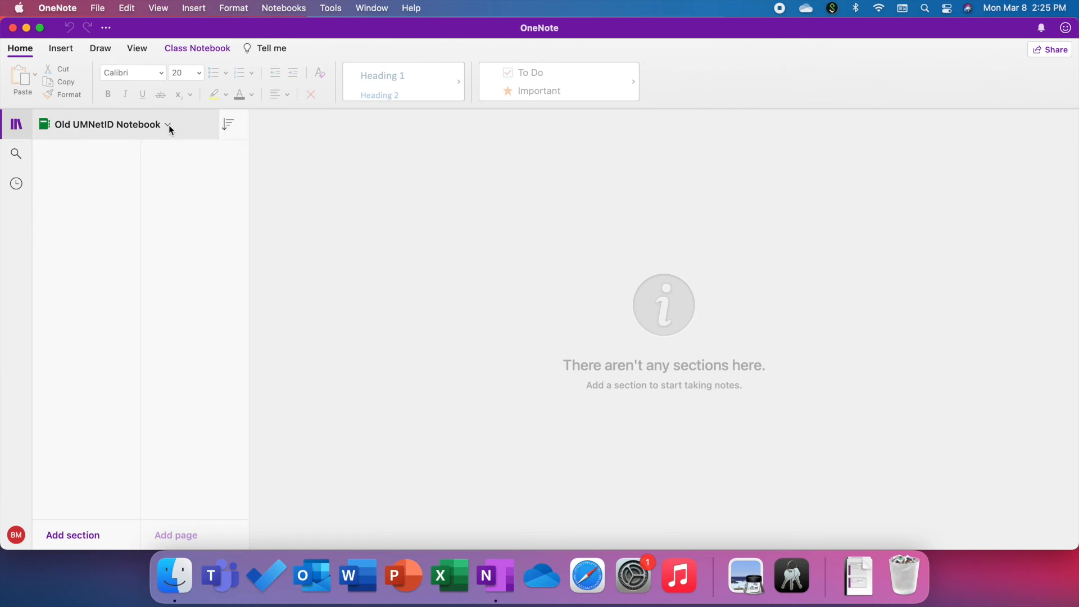
- Switch to the New M365 Notebook and open the moved Old Section 1
click(167, 125)
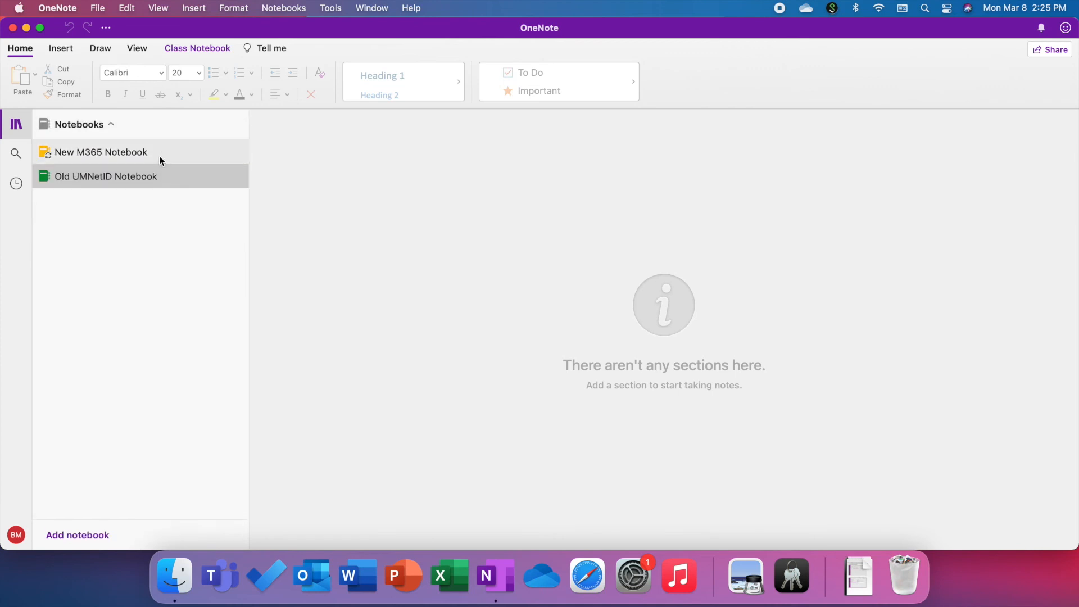
click(100, 153)
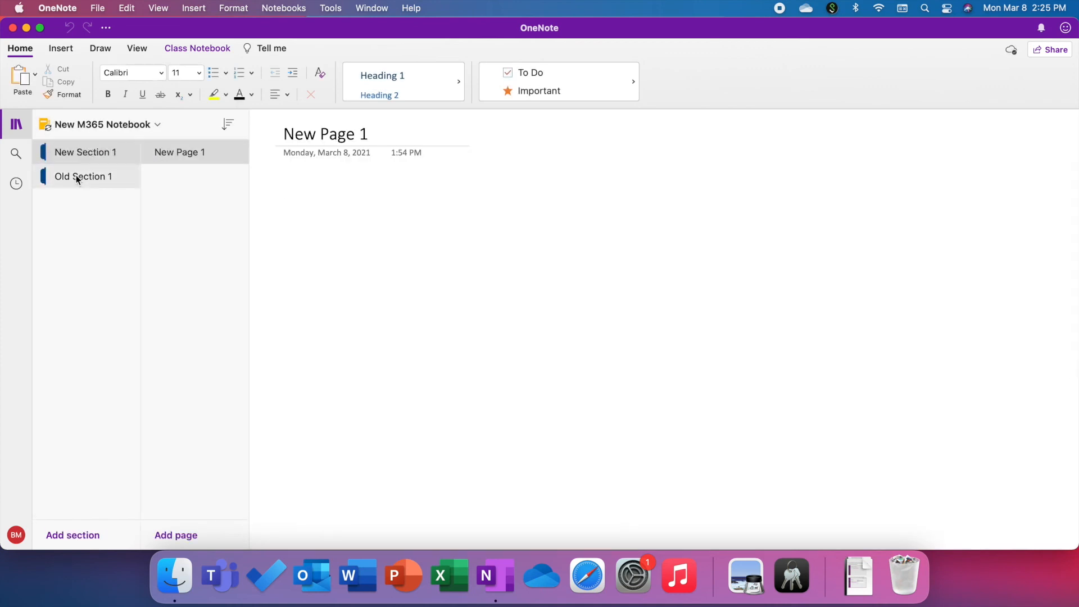
click(83, 176)
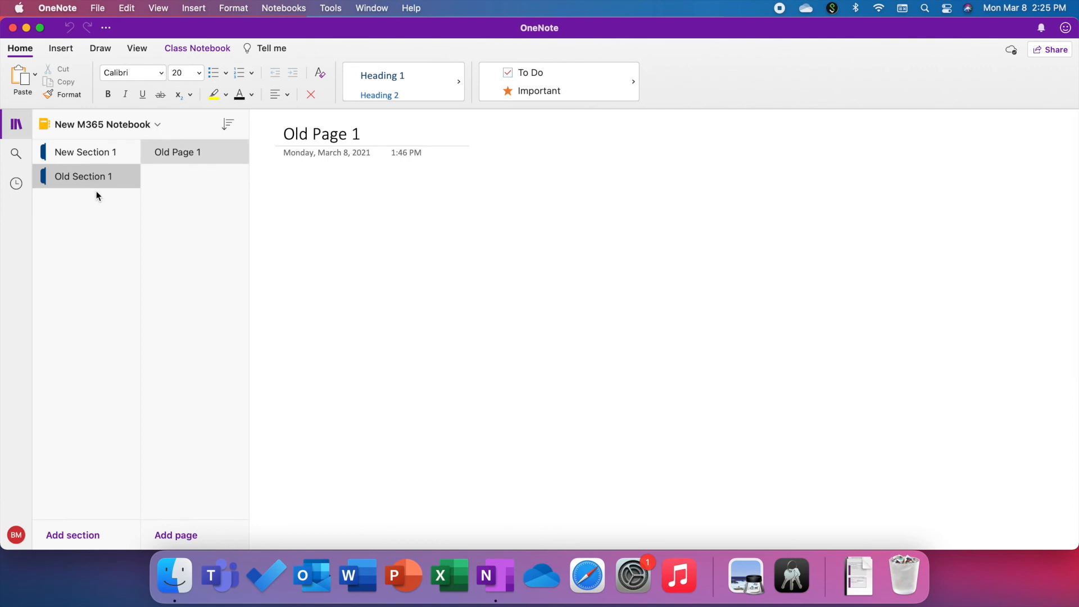
mouse_move(126, 7)
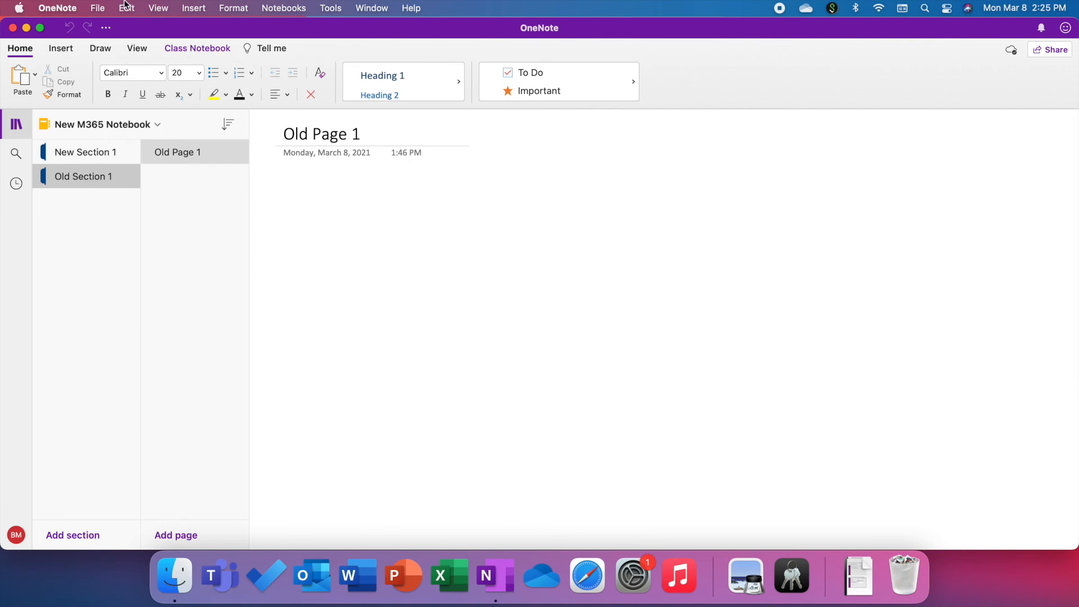